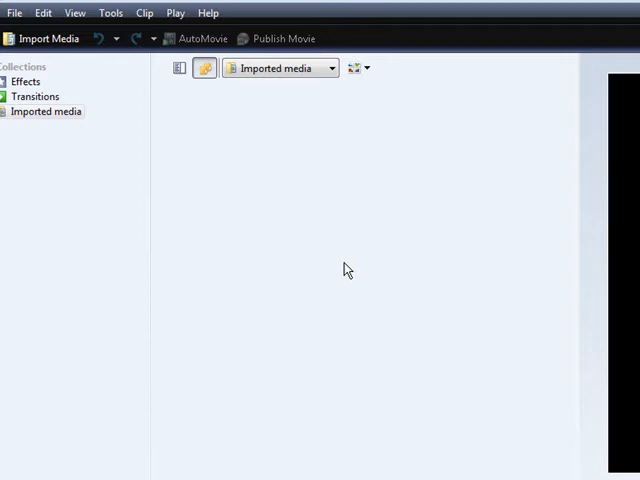
pyautogui.moveTo(332, 238)
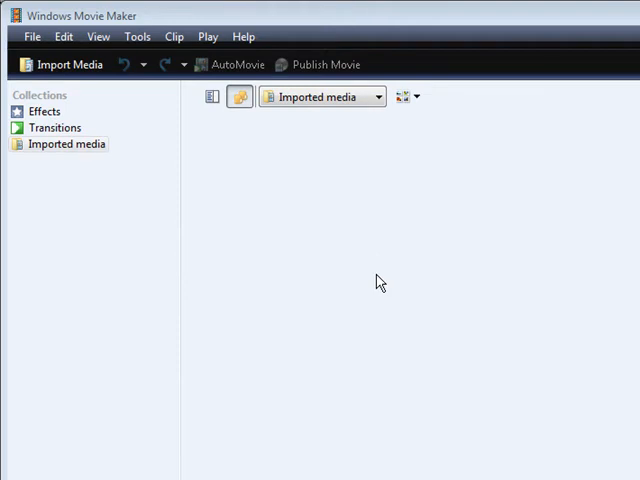
pyautogui.moveTo(376, 288)
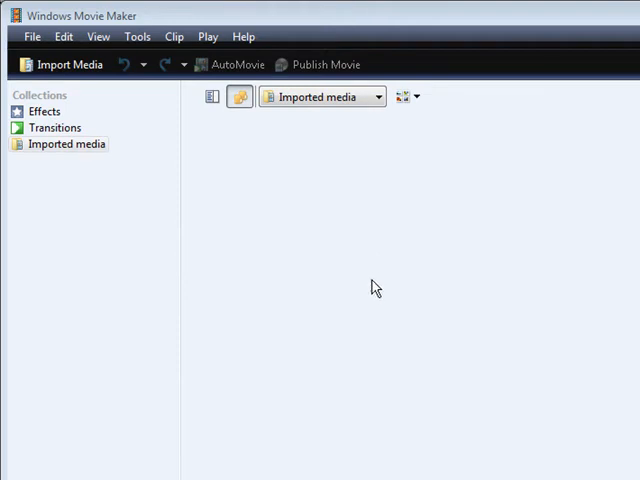
pyautogui.moveTo(260, 210)
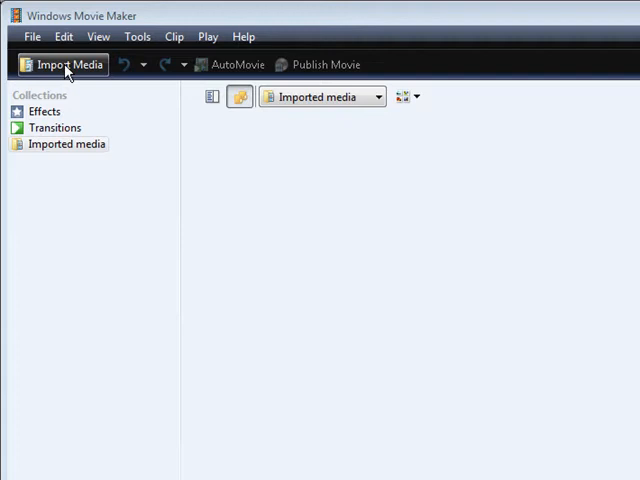
# Step: Import v1.wmv into the collection and place the clip on the timeline
pyautogui.click(64, 64)
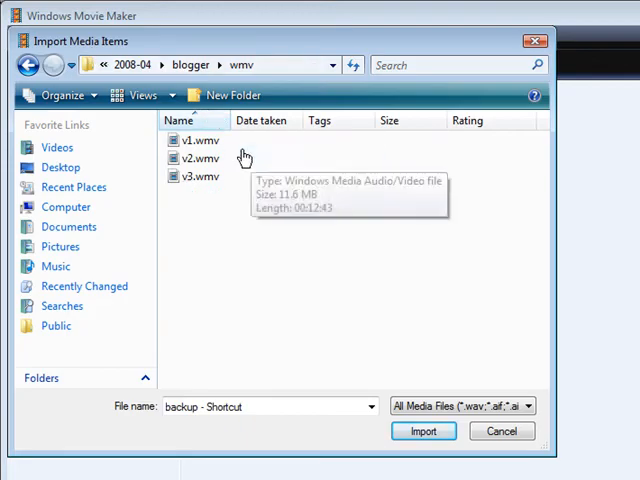
pyautogui.click(196, 140)
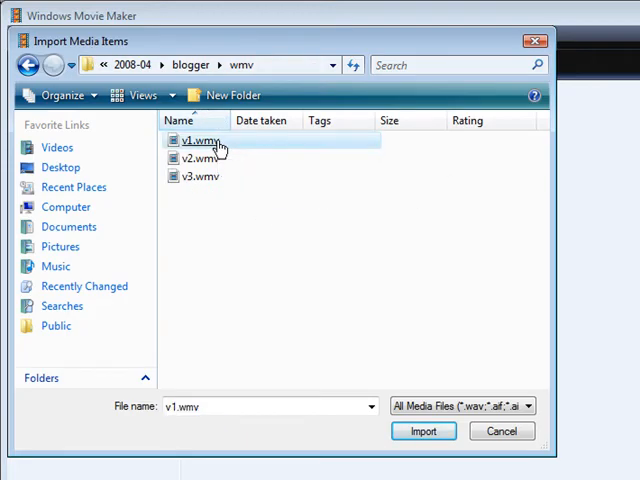
pyautogui.click(424, 432)
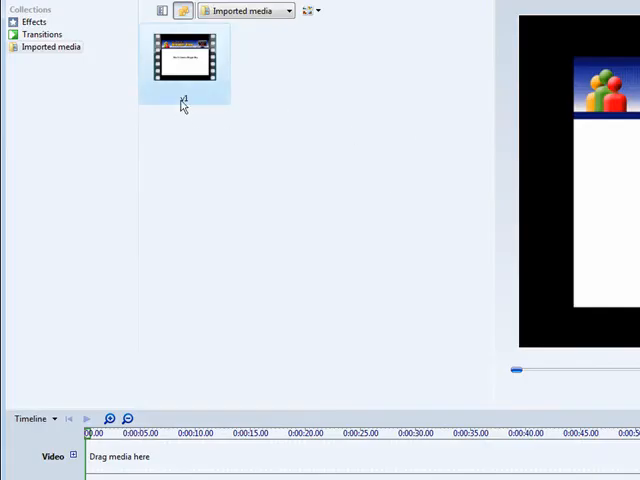
pyautogui.moveTo(184, 64); pyautogui.dragTo(156, 304)
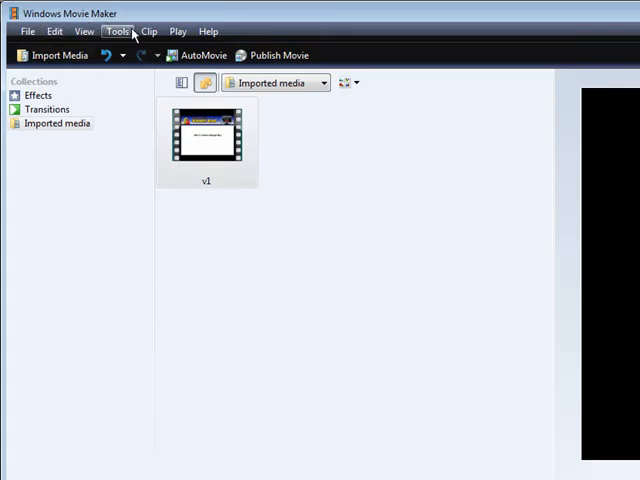
# Step: Start a title on the selected clip reading 'See more at website.com'
pyautogui.click(120, 32)
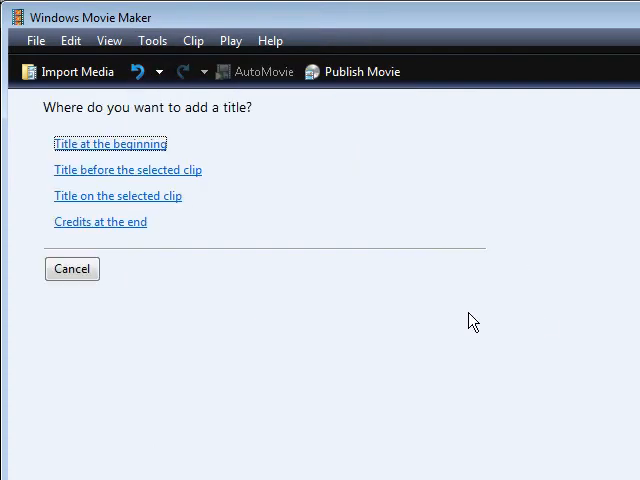
pyautogui.moveTo(156, 200)
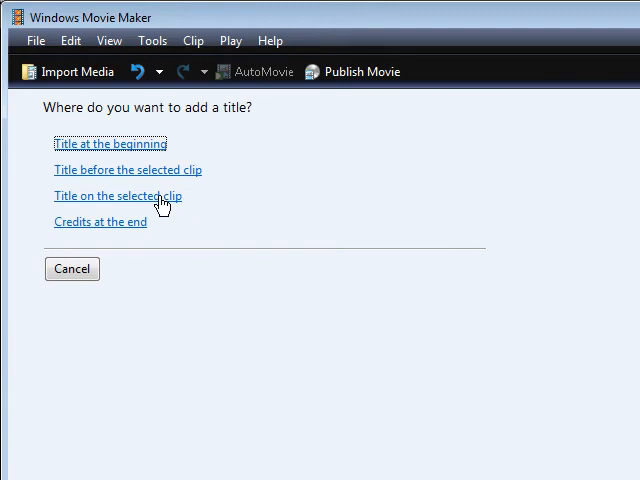
pyautogui.click(116, 196)
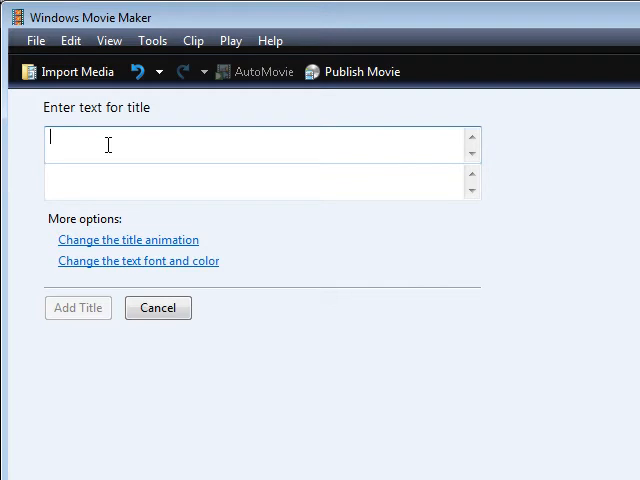
pyautogui.write('p')
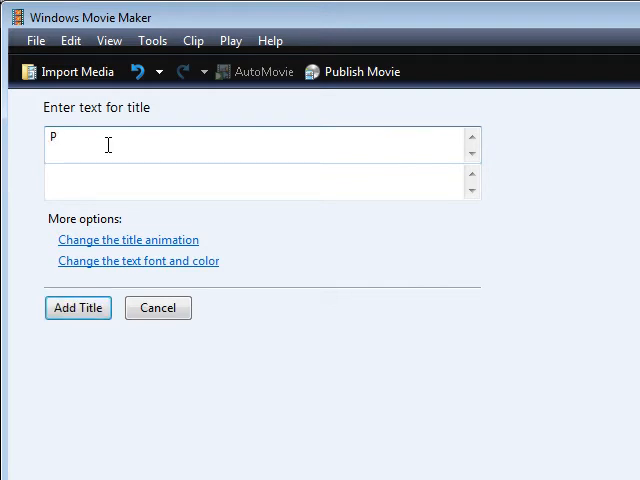
pyautogui.write('ro')
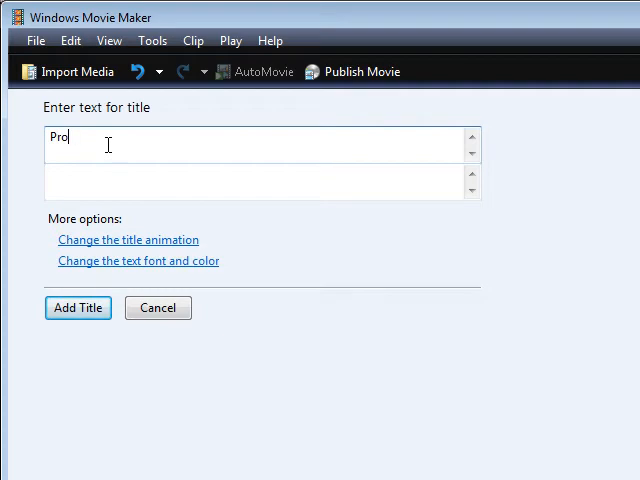
pyautogui.write('See')
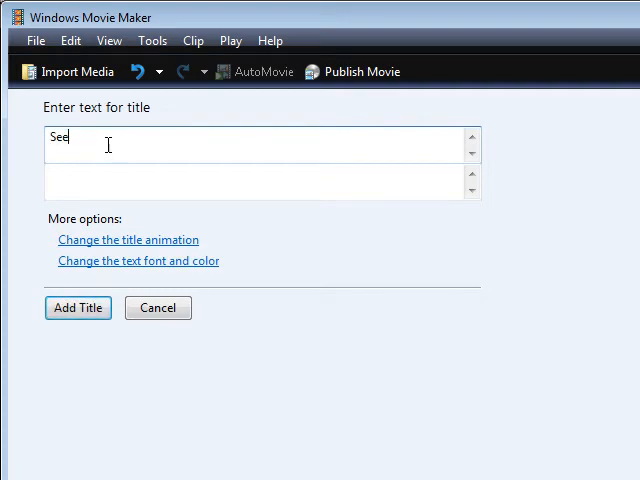
pyautogui.write('more at w')
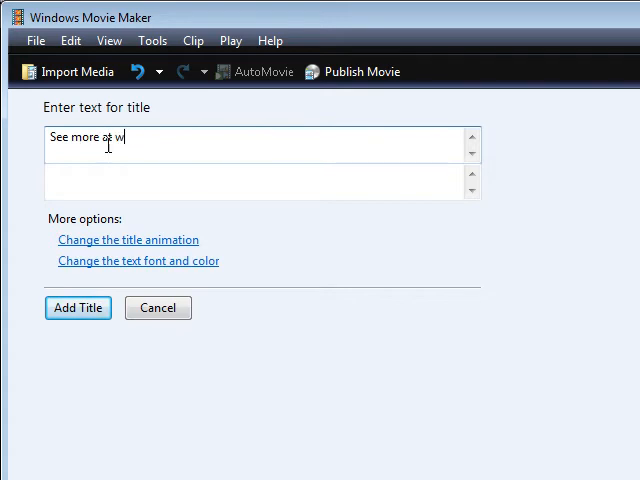
pyautogui.write('ebsite')
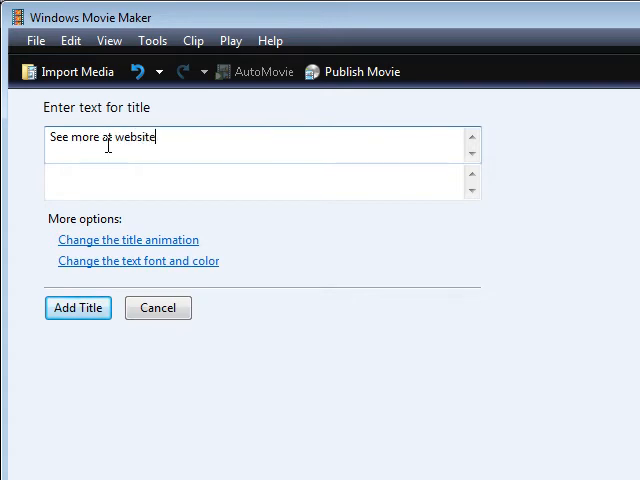
pyautogui.write('.com')
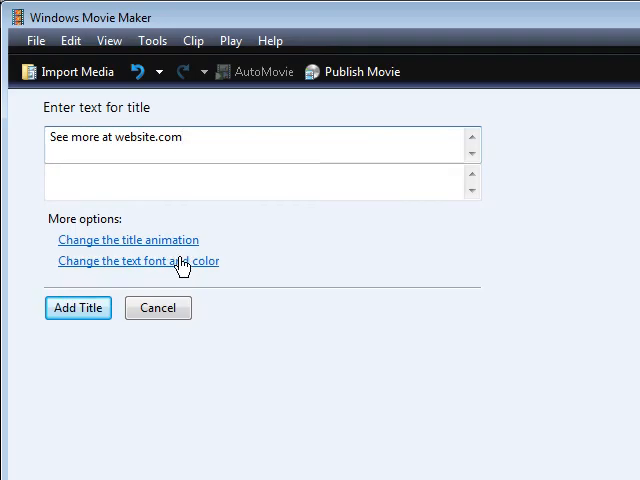
# Step: Set the title animation to Fly In, Fly Out and add the title to the movie
pyautogui.click(128, 240)
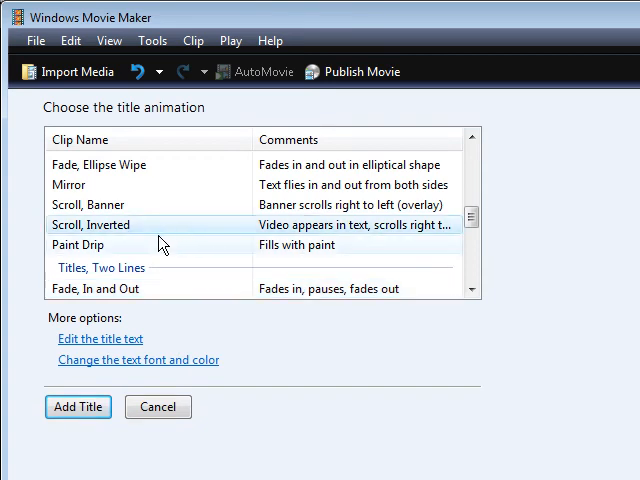
pyautogui.scroll(-3)
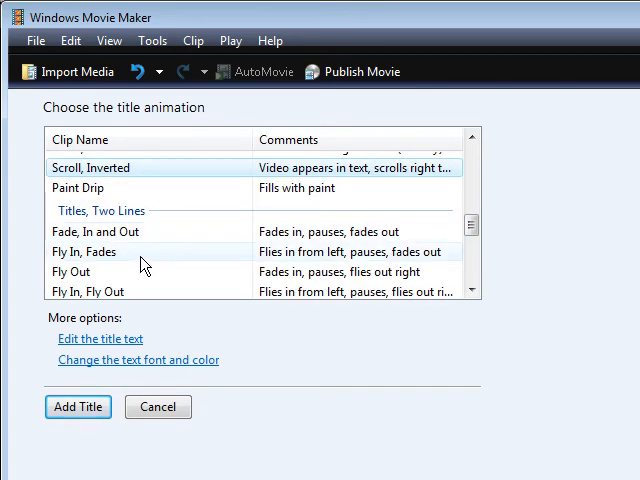
pyautogui.scroll(-3)
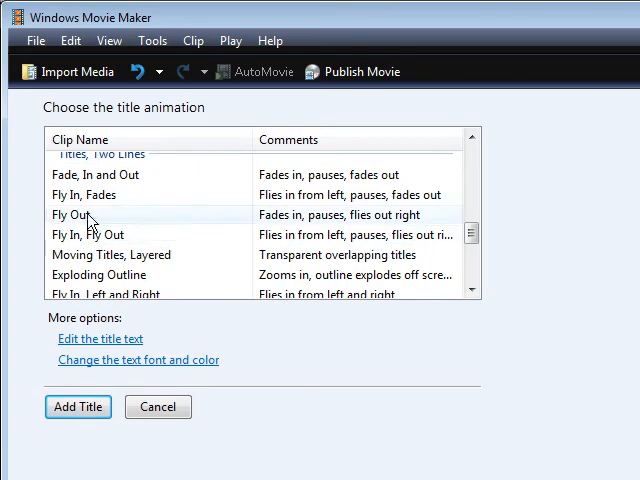
pyautogui.click(110, 234)
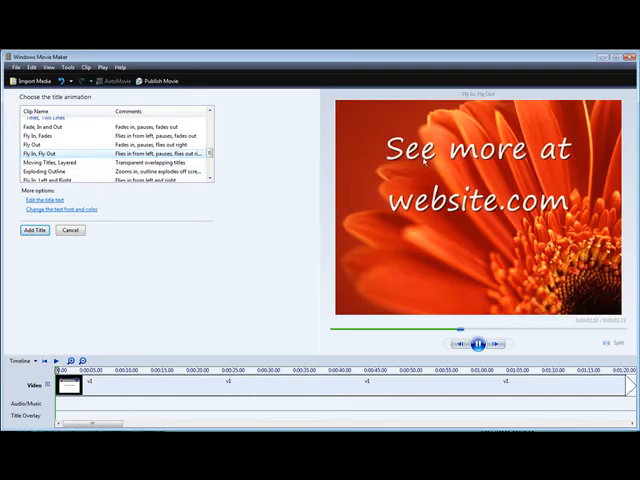
pyautogui.click(480, 344)
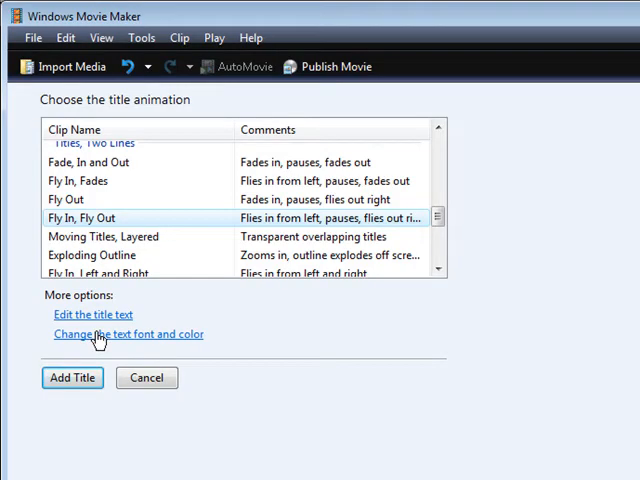
# Step: Pick a new text colour for the title from the font and colour settings
pyautogui.click(128, 334)
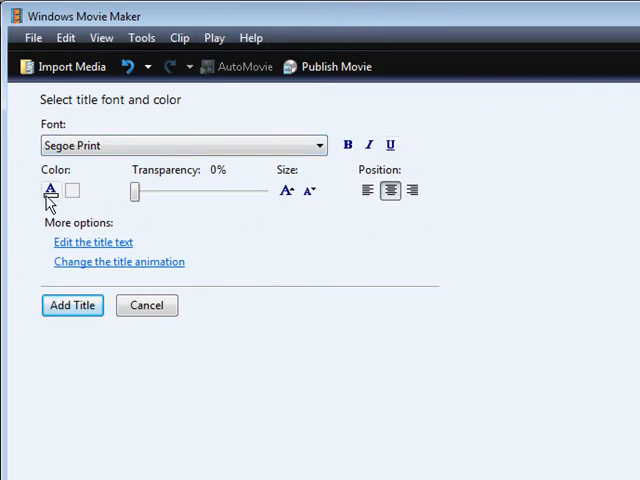
pyautogui.moveTo(48, 190)
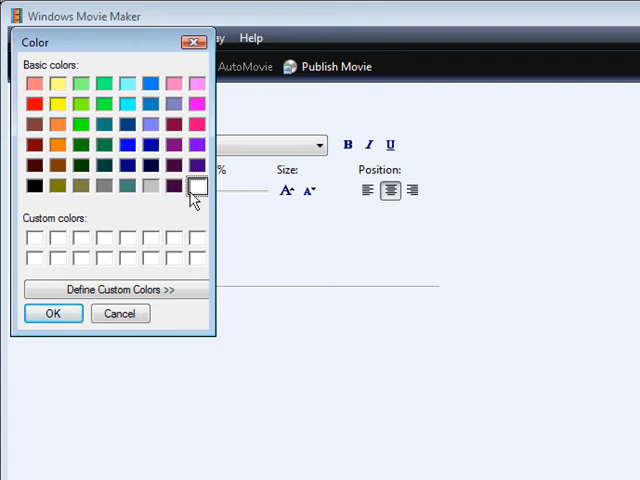
pyautogui.click(172, 186)
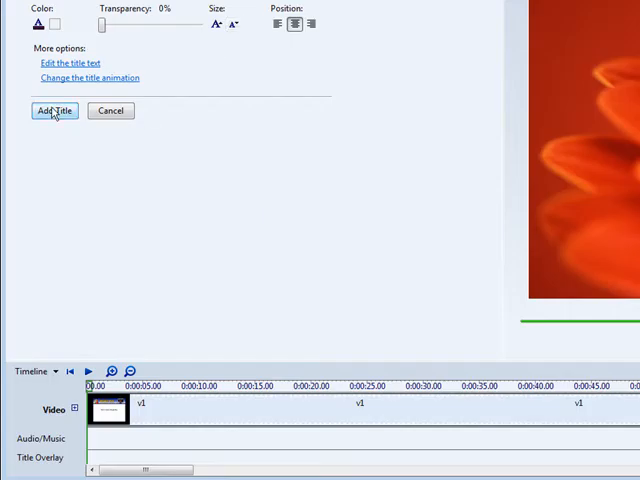
pyautogui.click(54, 110)
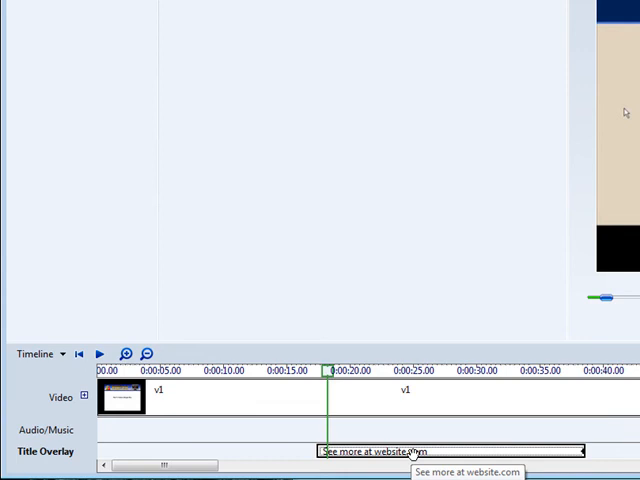
# Step: Copy the title clip and paste a second copy later on the Title Overlay track
pyautogui.rightClick(444, 450)
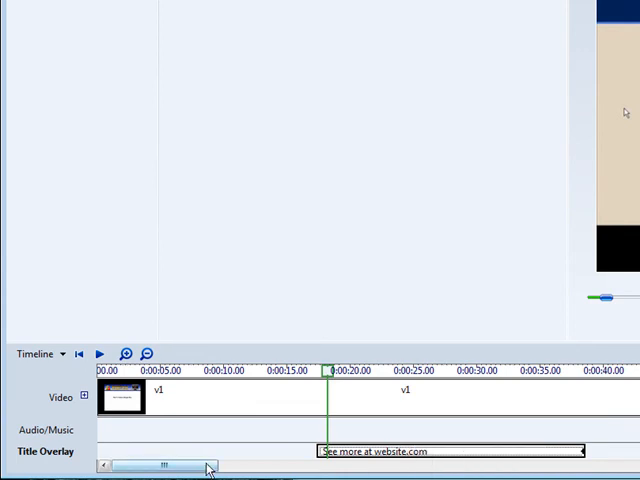
pyautogui.moveTo(160, 466); pyautogui.dragTo(408, 466)
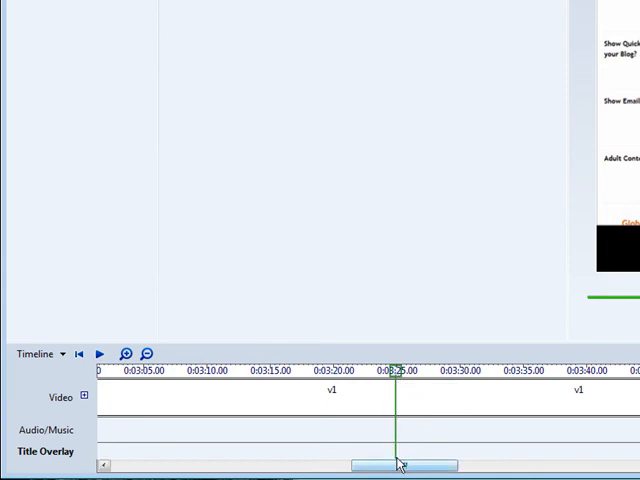
pyautogui.rightClick(400, 462)
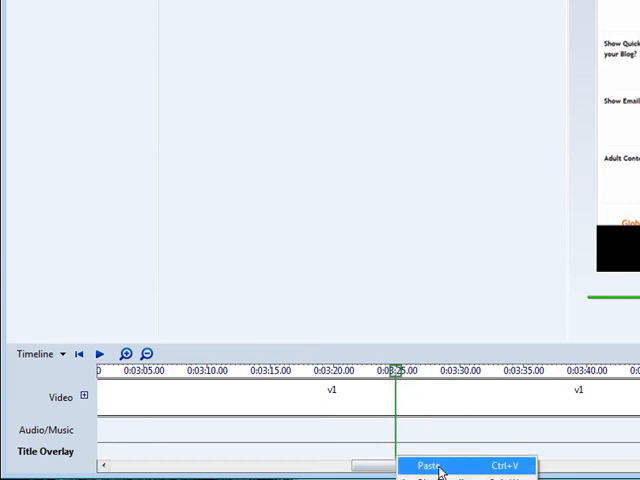
pyautogui.click(428, 466)
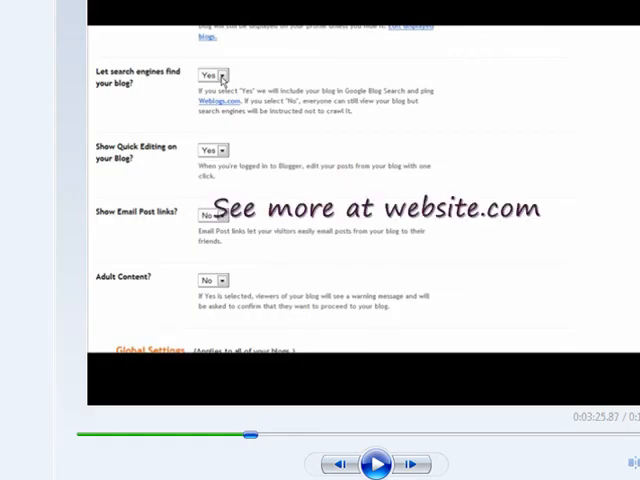
pyautogui.scroll(-3)
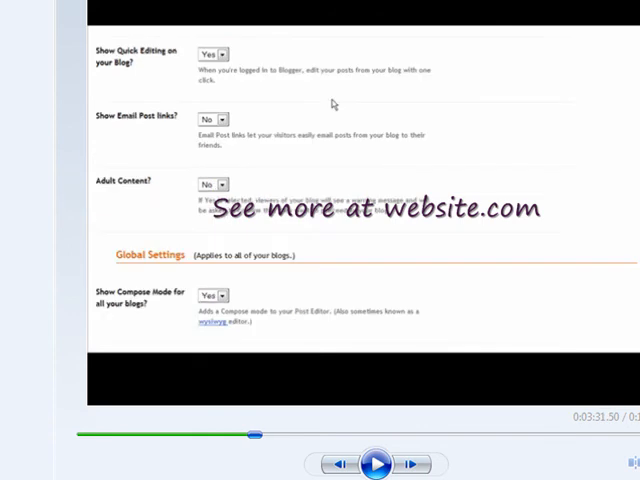
pyautogui.moveTo(326, 108)
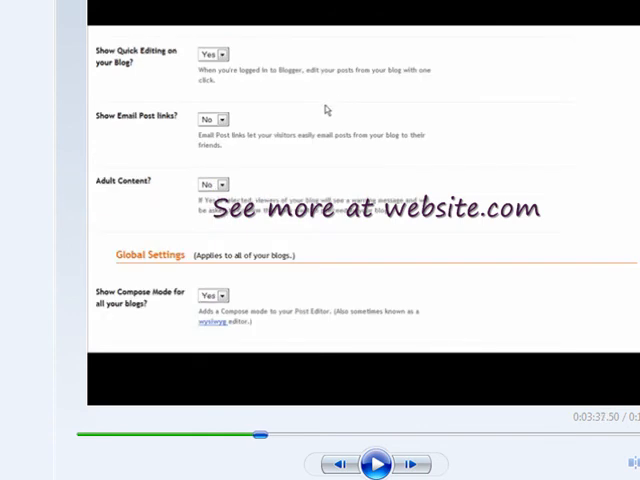
pyautogui.scroll(-3)
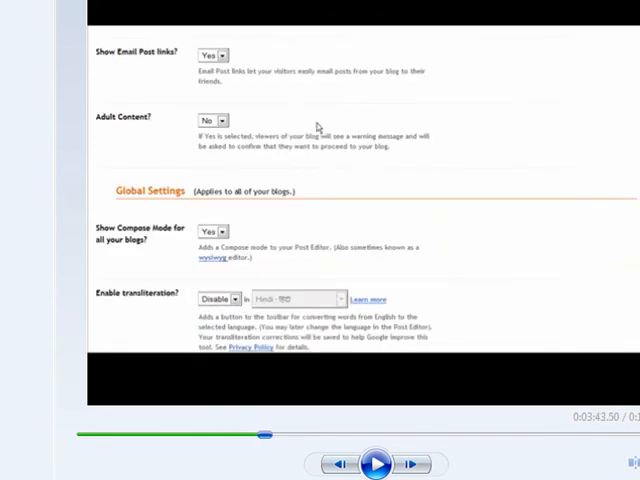
pyautogui.scroll(-3)
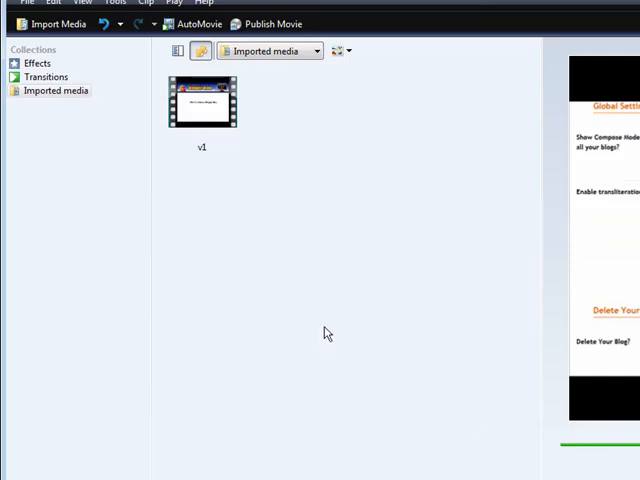
pyautogui.moveTo(268, 24)
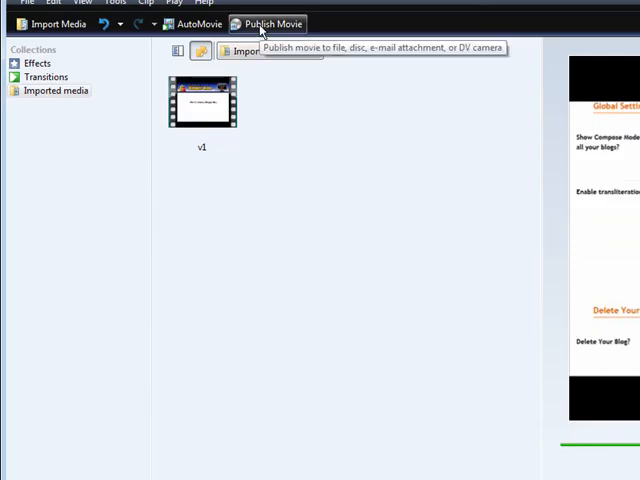
# Step: Publish the movie to this computer as 'Movie' on the Desktop at best quality
pyautogui.click(270, 24)
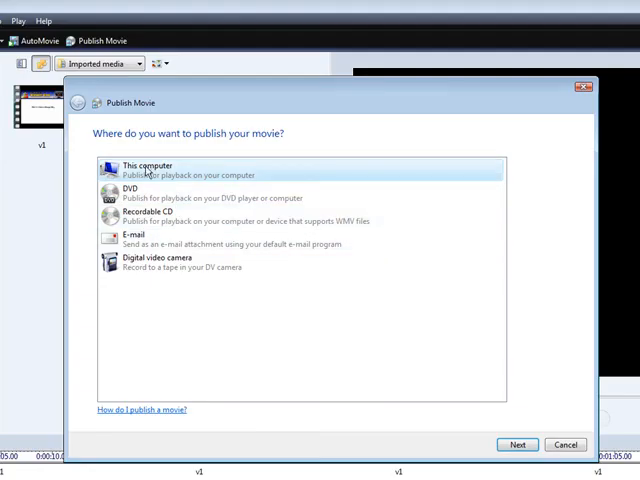
pyautogui.click(516, 444)
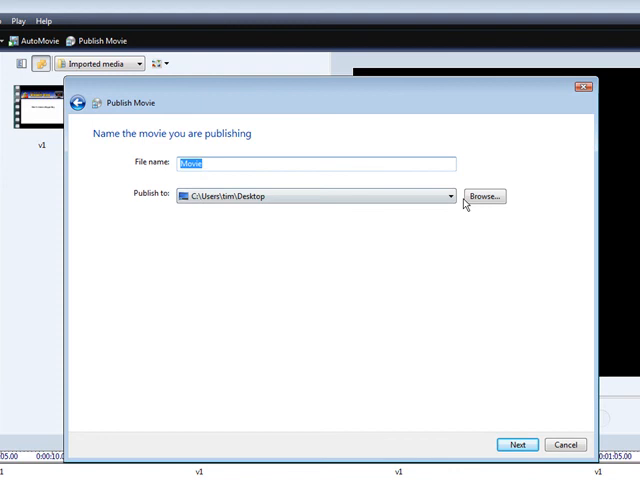
pyautogui.moveTo(394, 372)
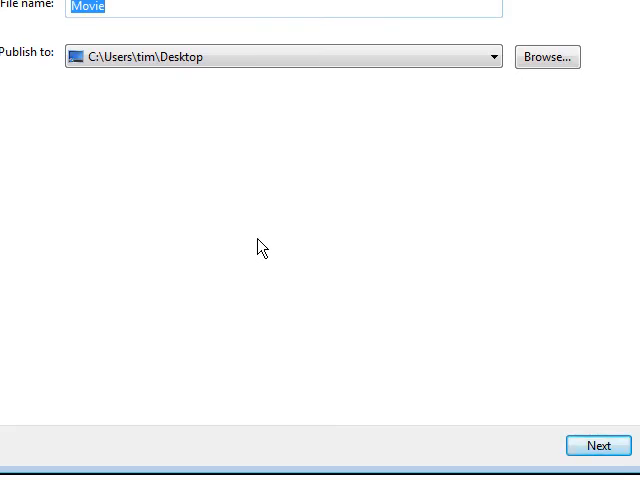
pyautogui.click(596, 444)
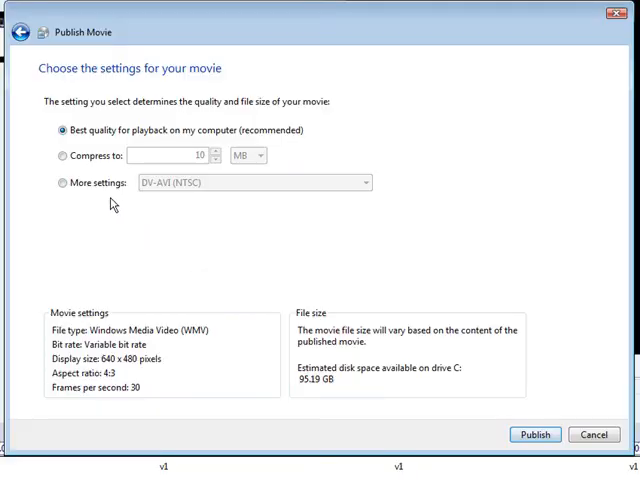
pyautogui.moveTo(360, 142)
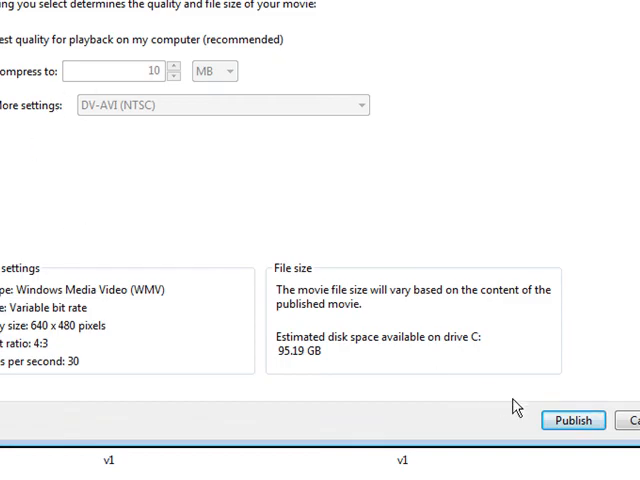
pyautogui.click(572, 420)
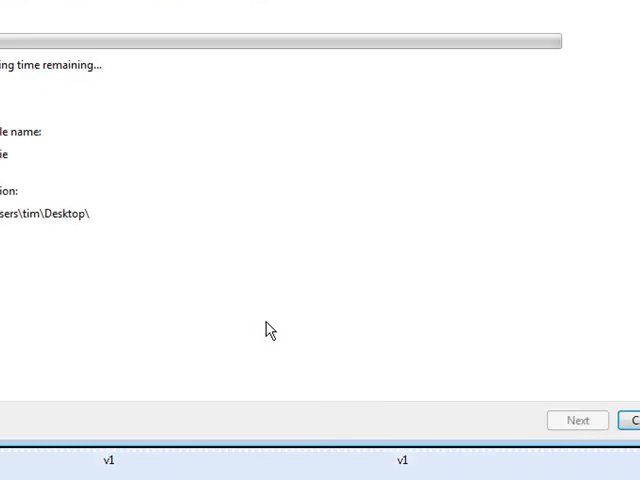